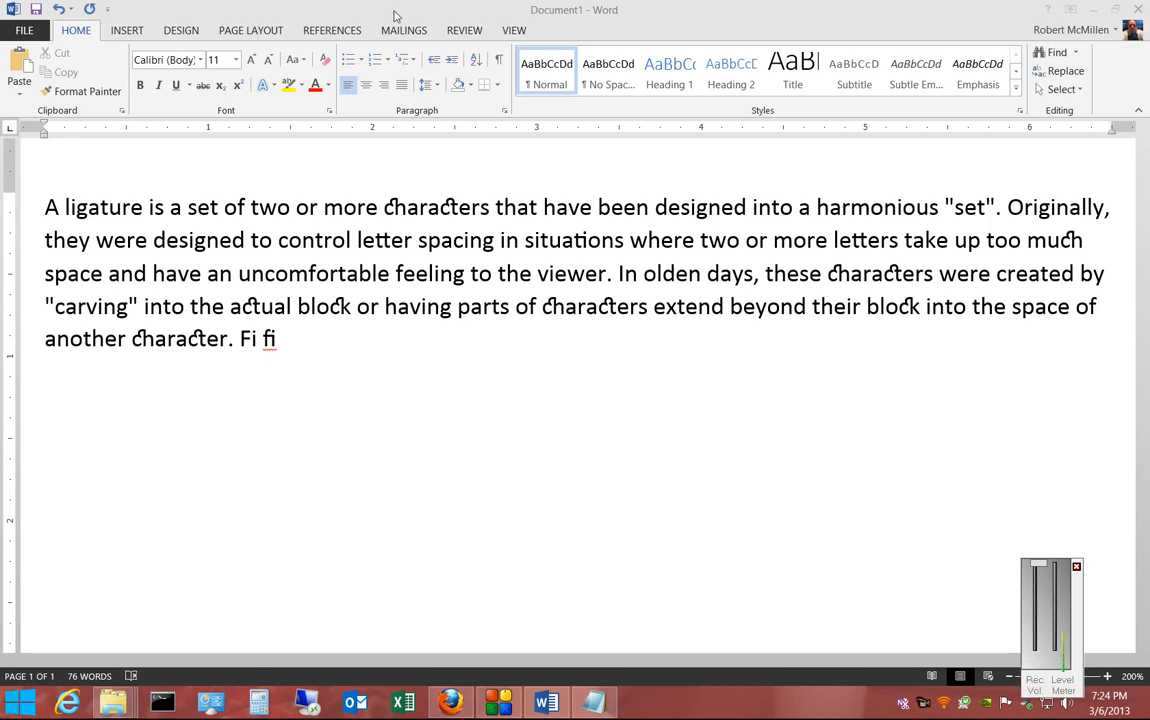
mouse_move(340, 308)
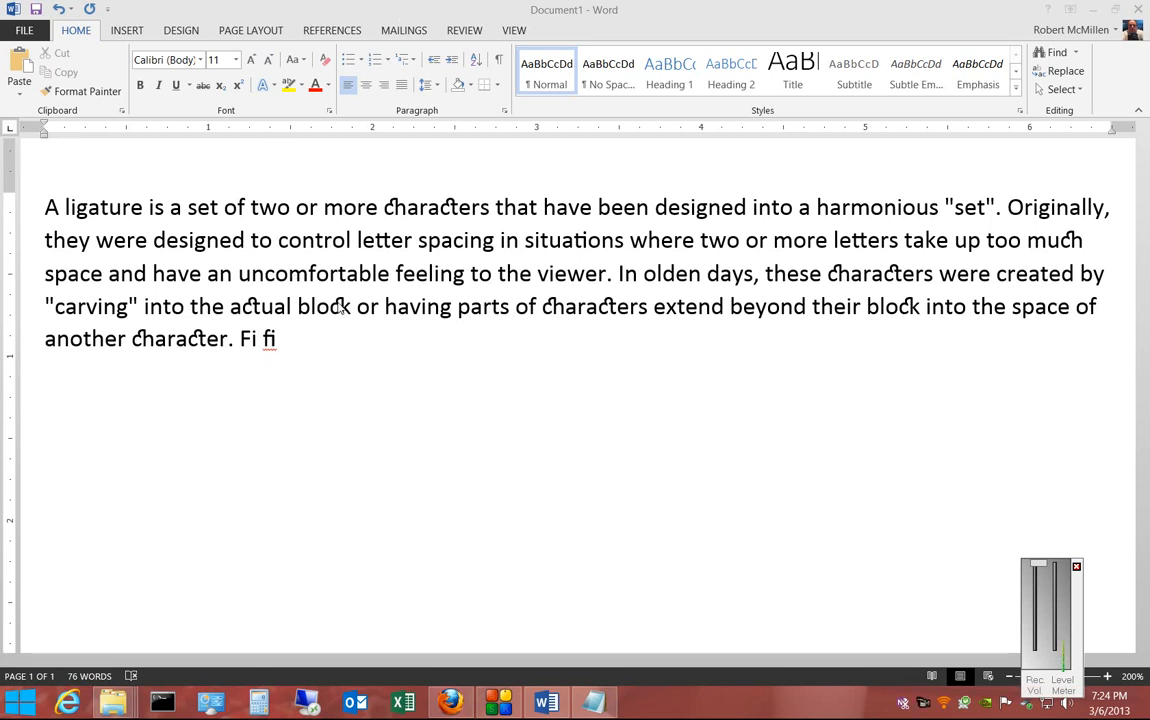
mouse_move(313, 397)
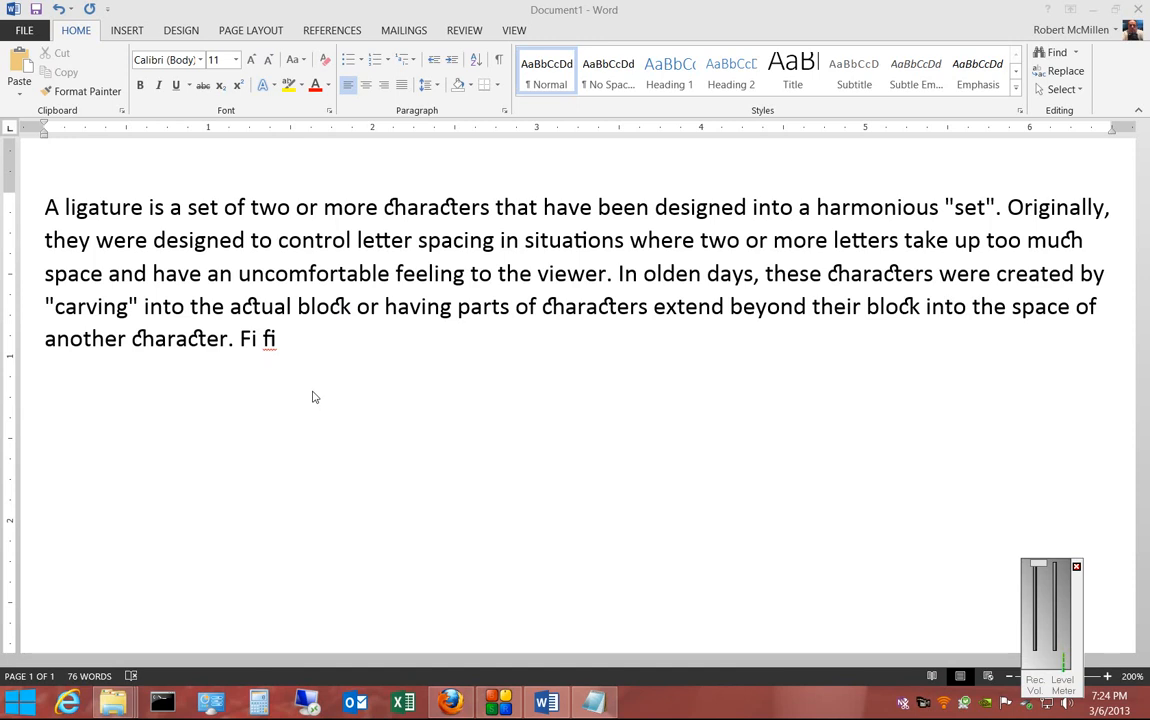
mouse_move(262, 208)
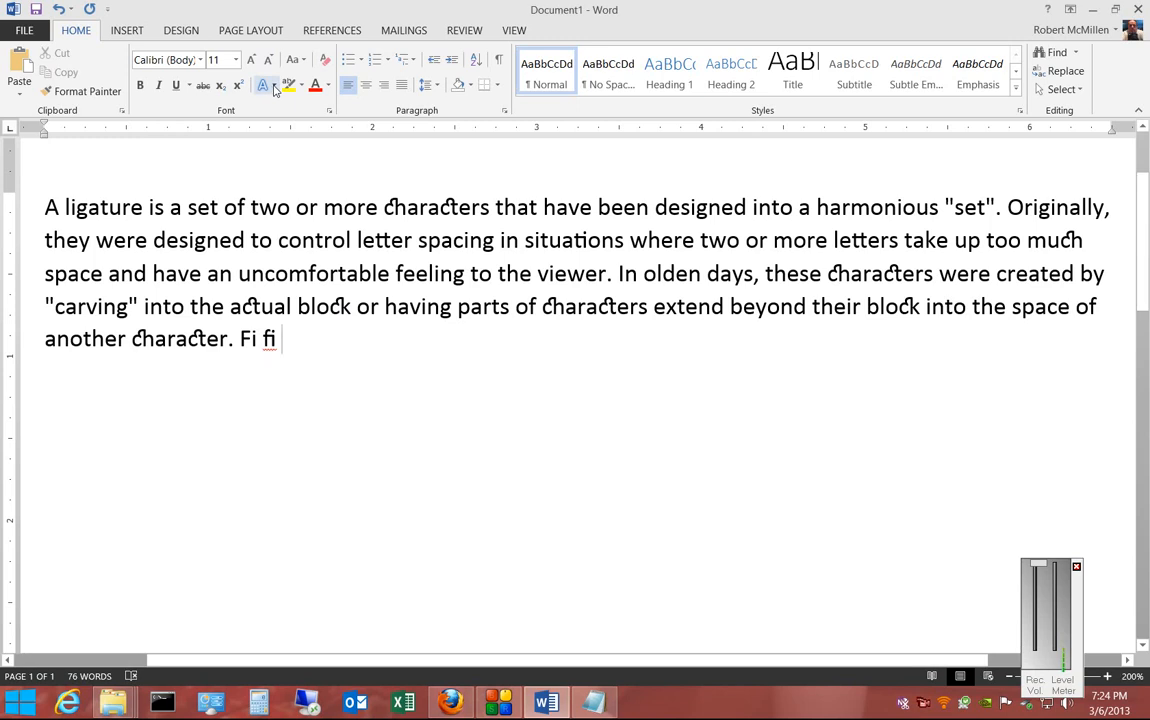
Open the Text Effects menu to show the Ligatures options, from none to all.
left_click(264, 85)
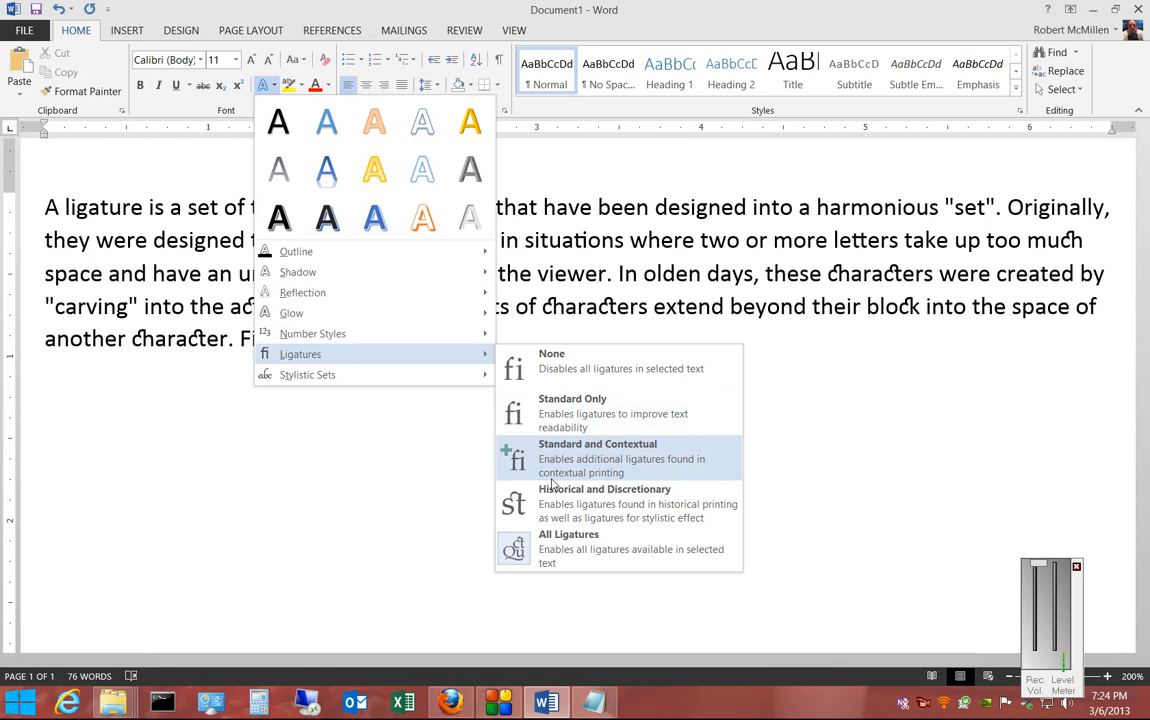
mouse_move(600, 408)
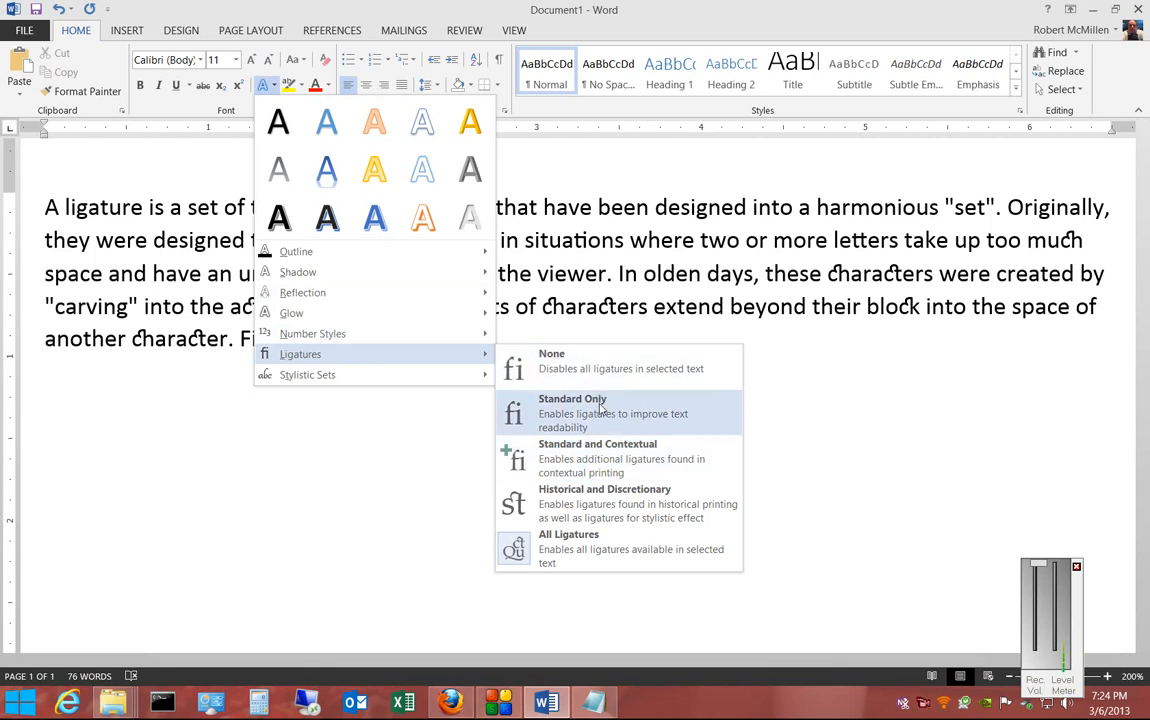
mouse_move(617, 428)
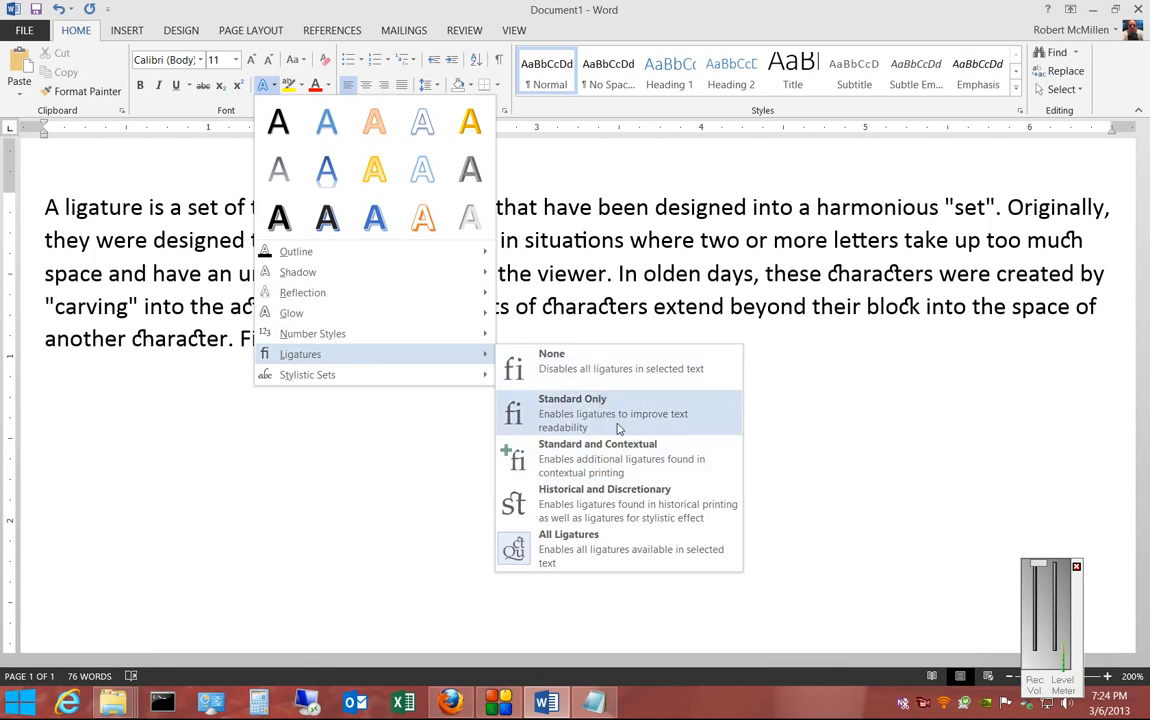
mouse_move(615, 458)
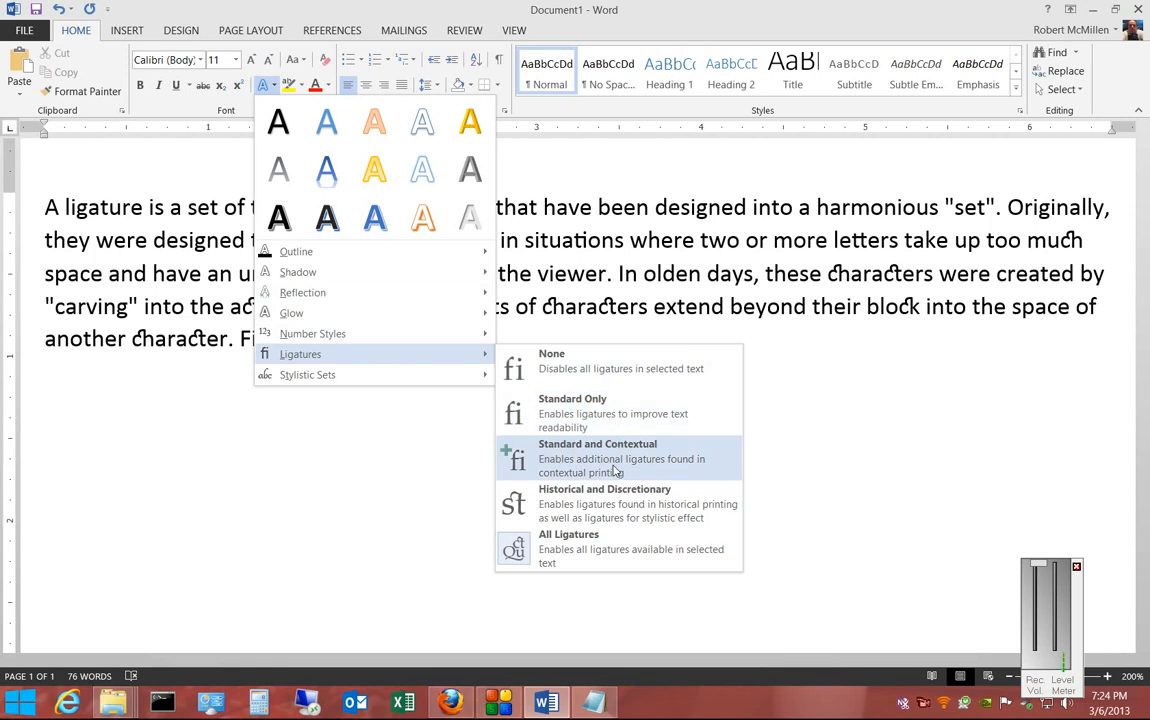
mouse_move(612, 487)
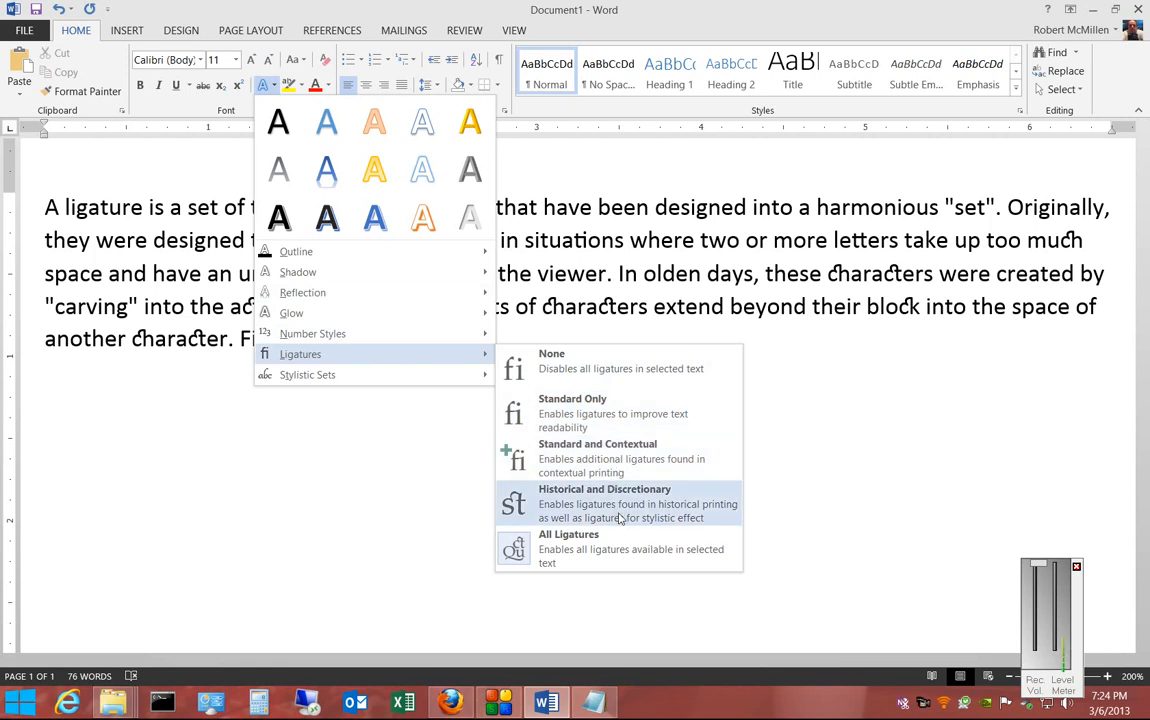
mouse_move(620, 548)
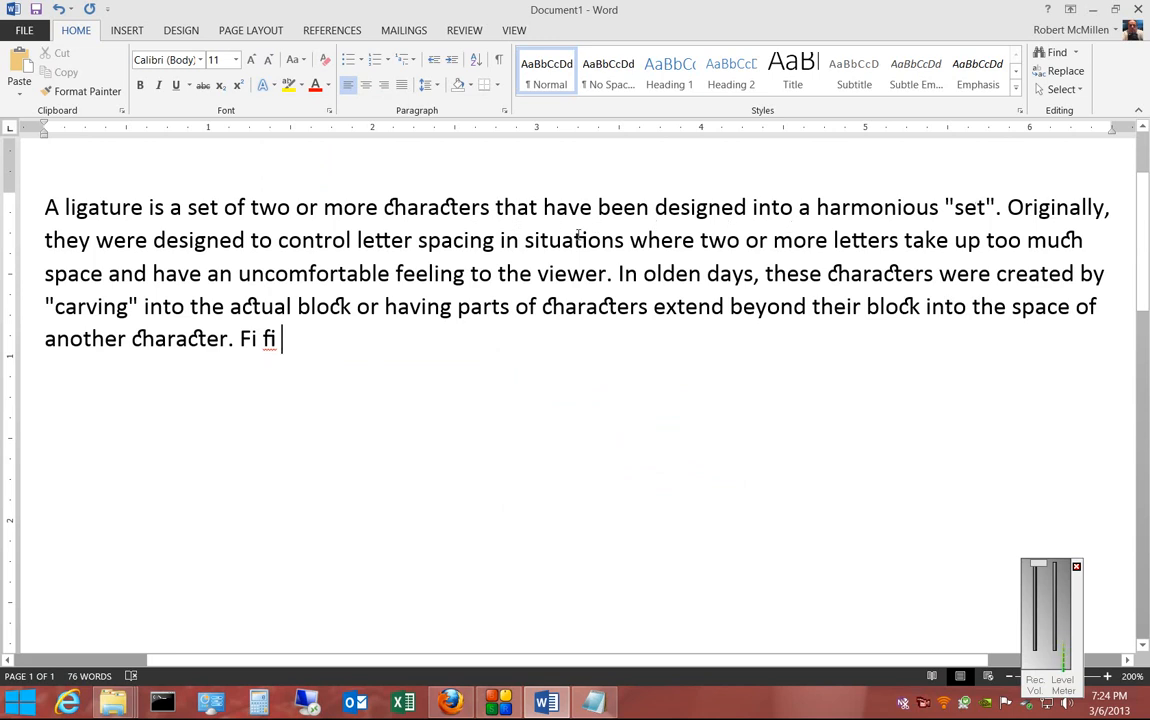
mouse_move(497, 400)
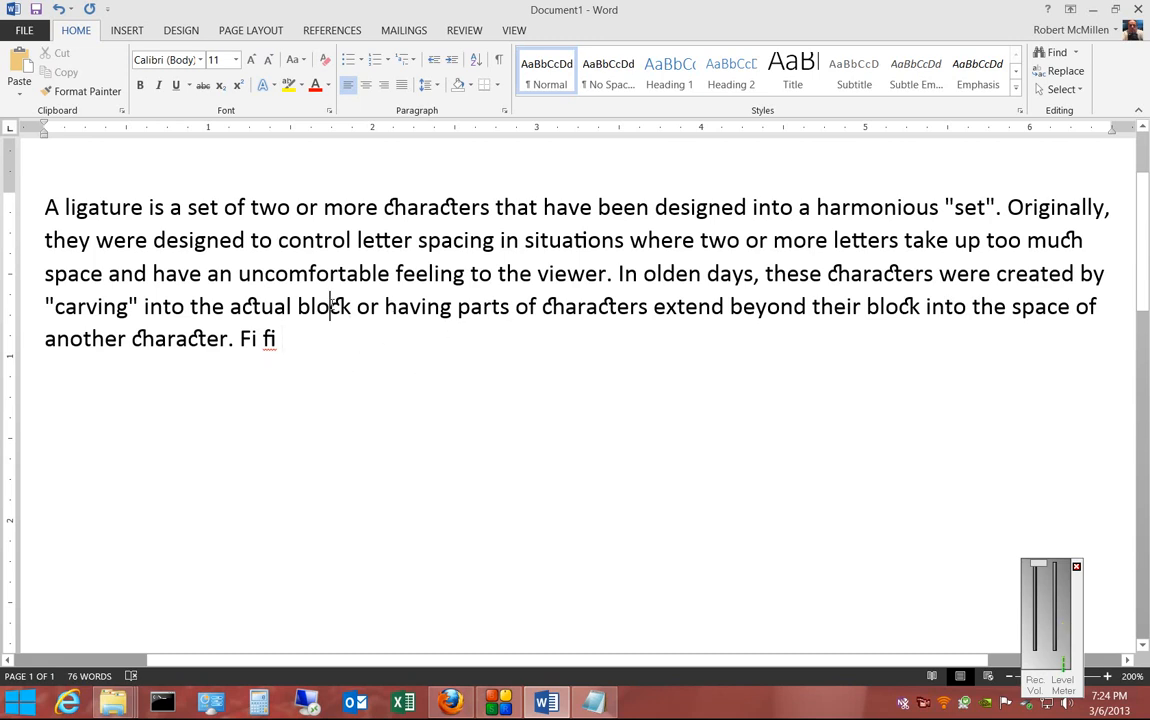
Dismiss the Text Effects menu and double-click in the ligatures paragraph text.
double_click(340, 306)
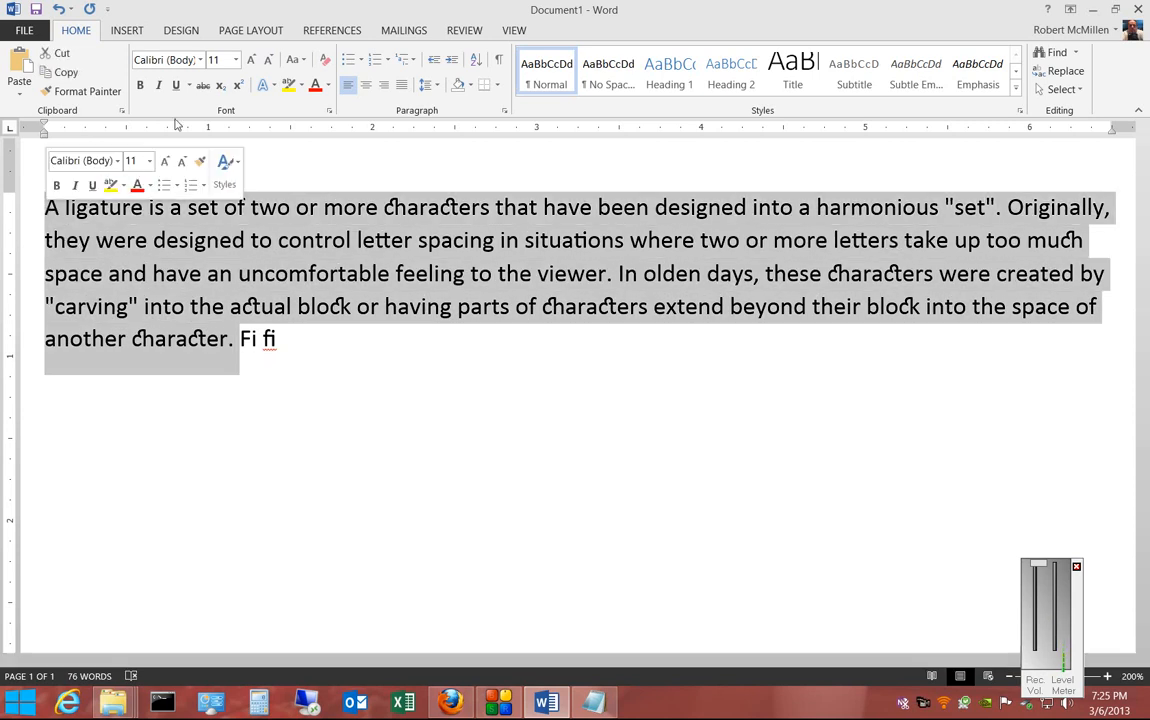
Apply All Ligatures from Text Effects to the selected paragraph.
left_click(262, 84)
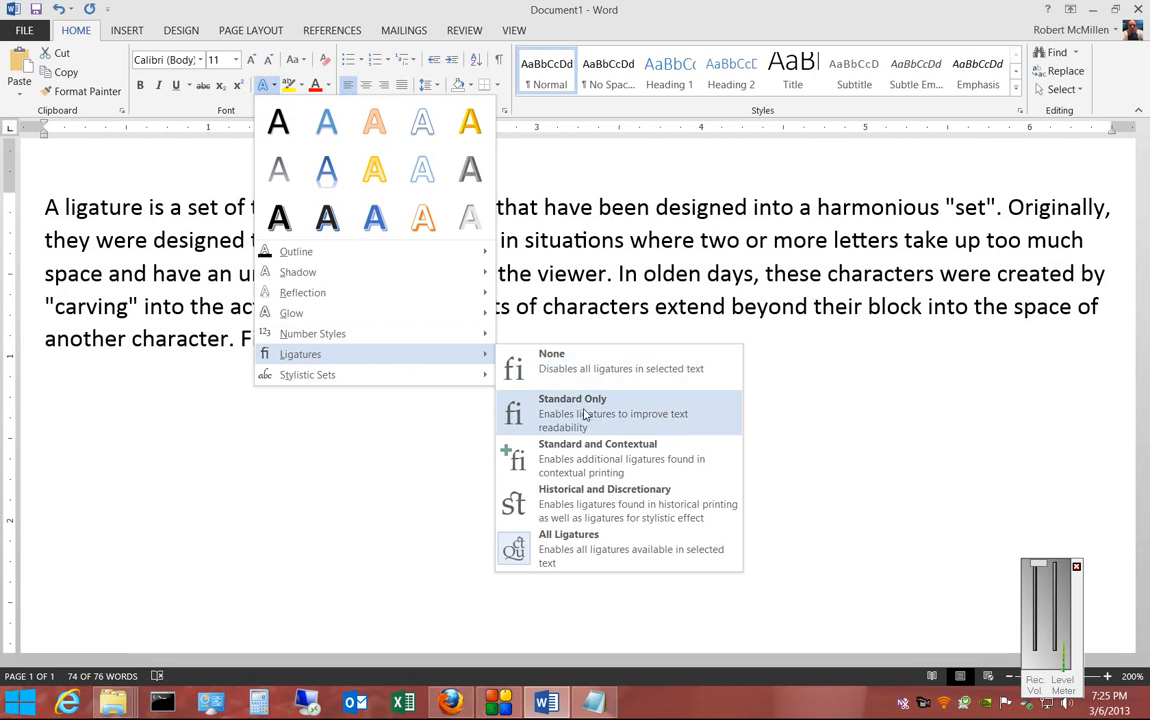
left_click(572, 413)
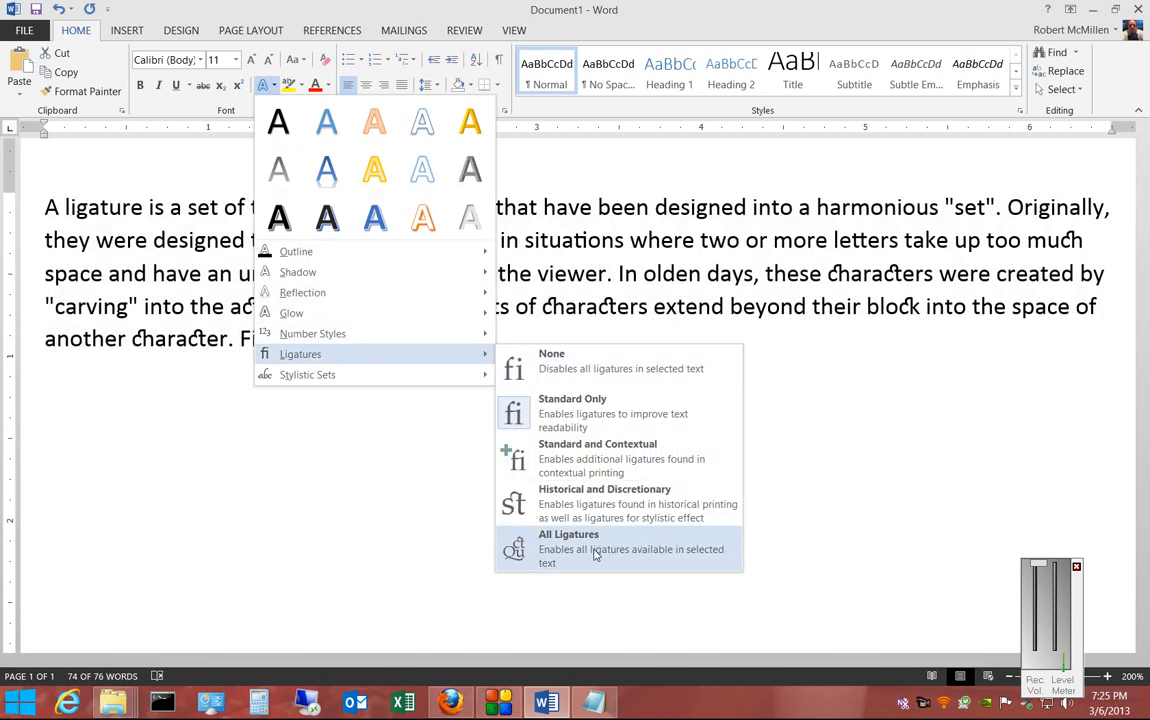
left_click(568, 541)
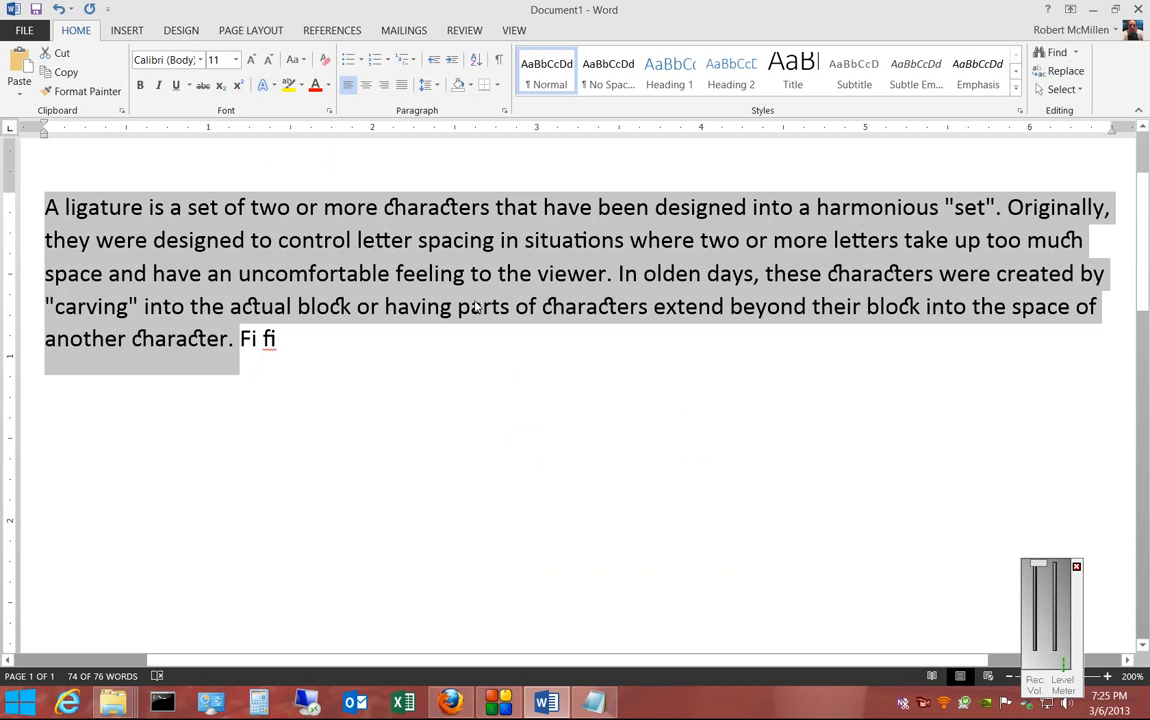